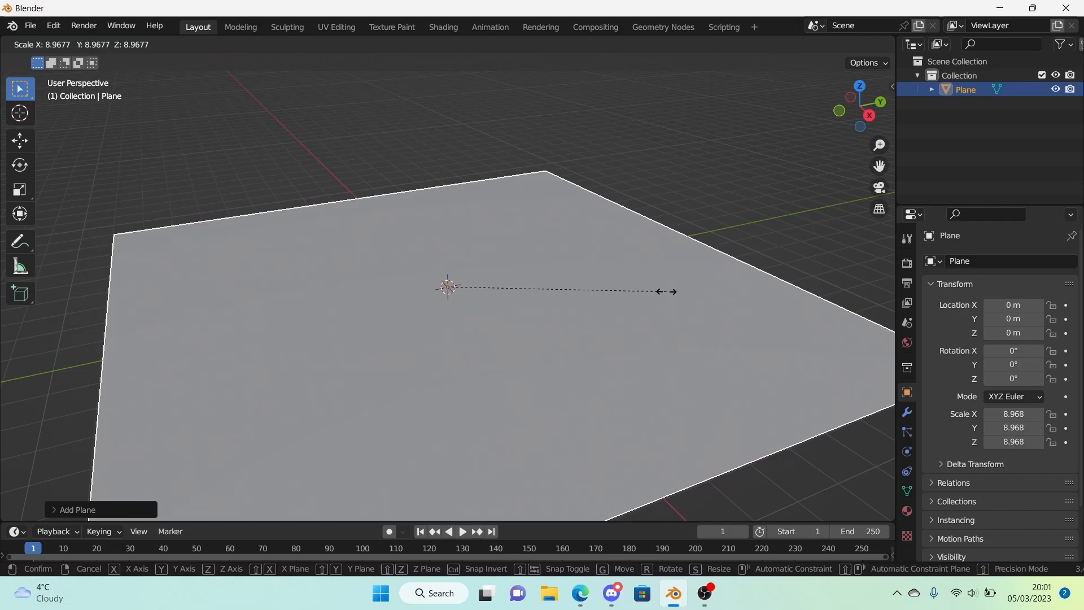
pyautogui.moveTo(667, 291)
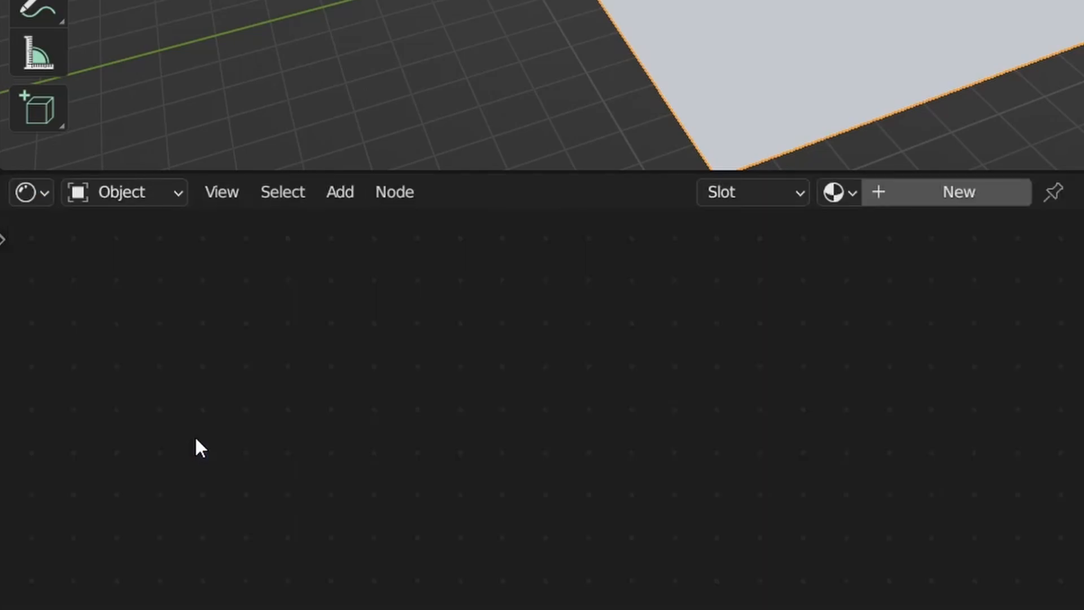
pyautogui.moveTo(336, 368)
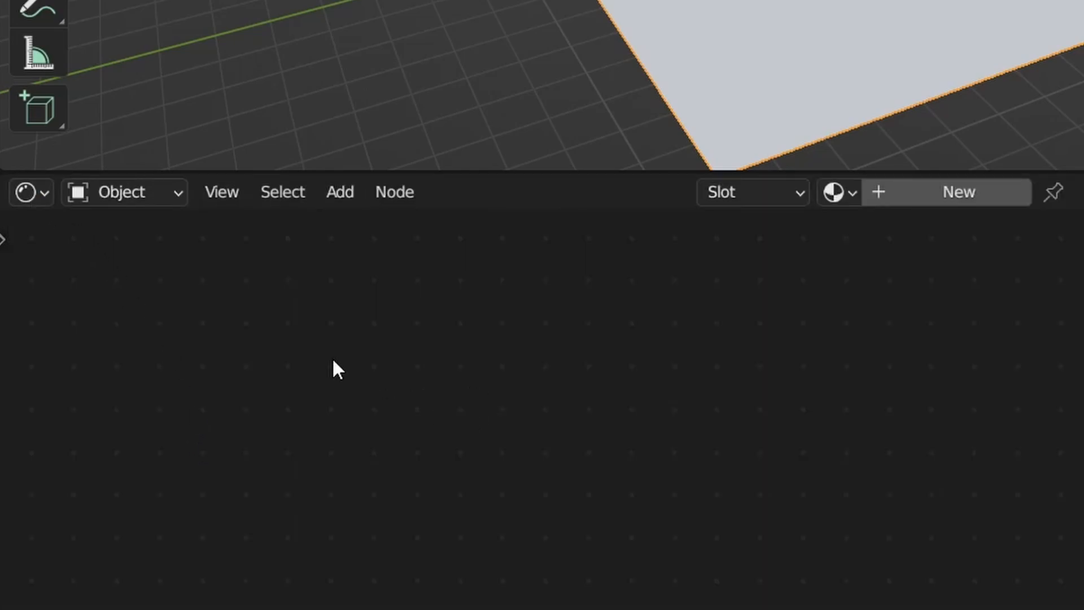
pyautogui.moveTo(380, 443)
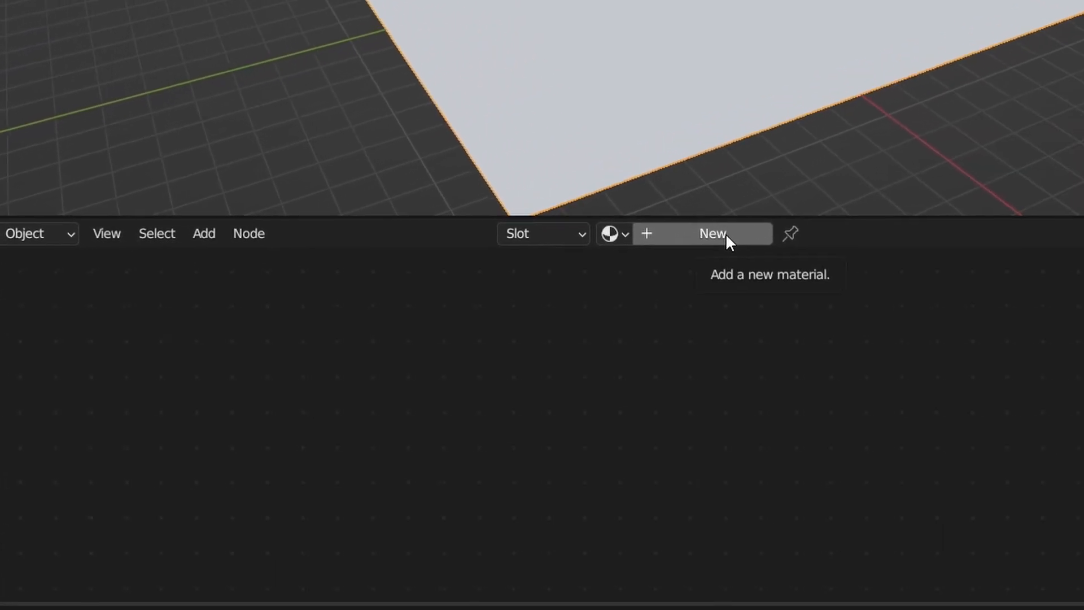
# Create a new material for the plane and add a Musgrave Texture node
pyautogui.click(712, 233)
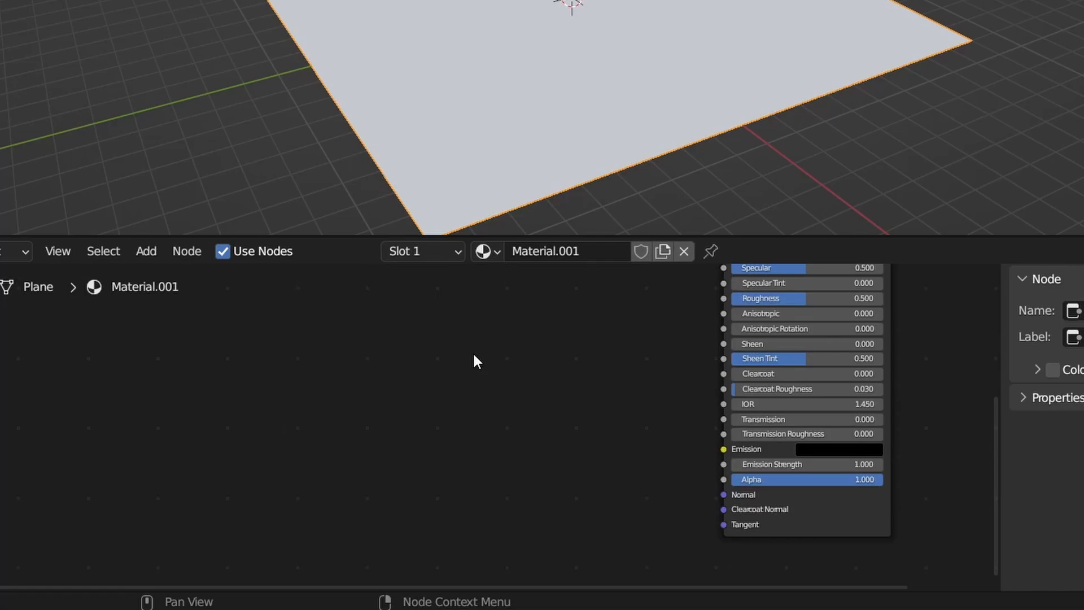
pyautogui.click(146, 250)
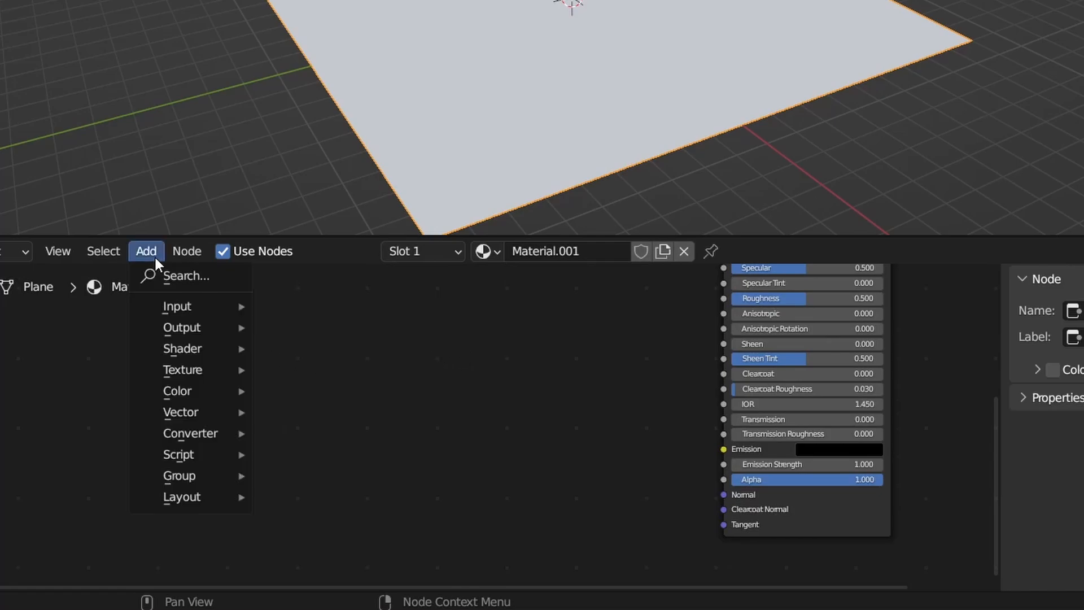
pyautogui.click(90, 346)
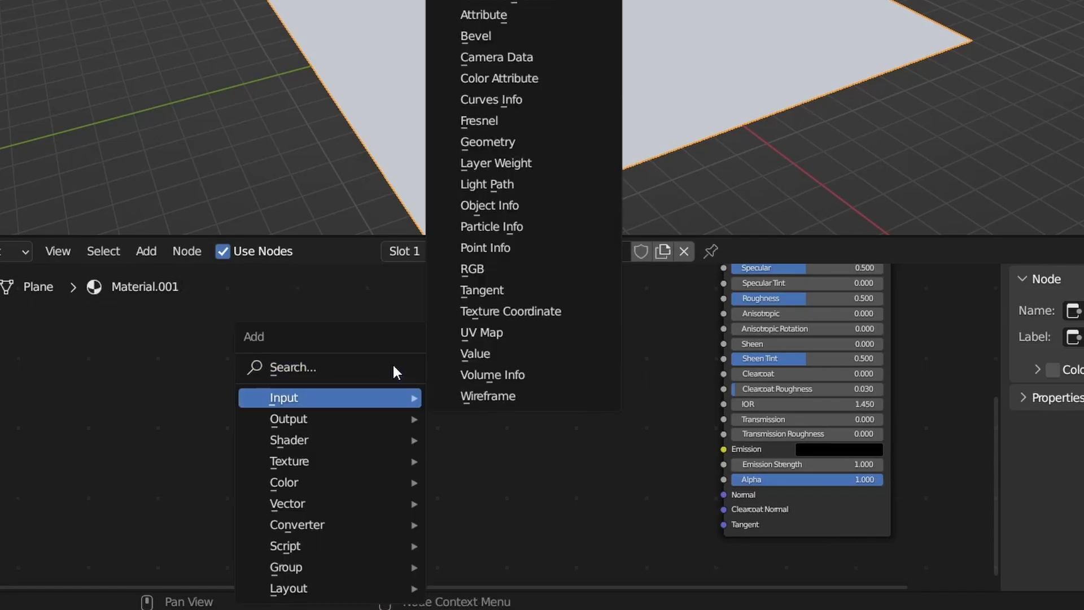
pyautogui.write('m')
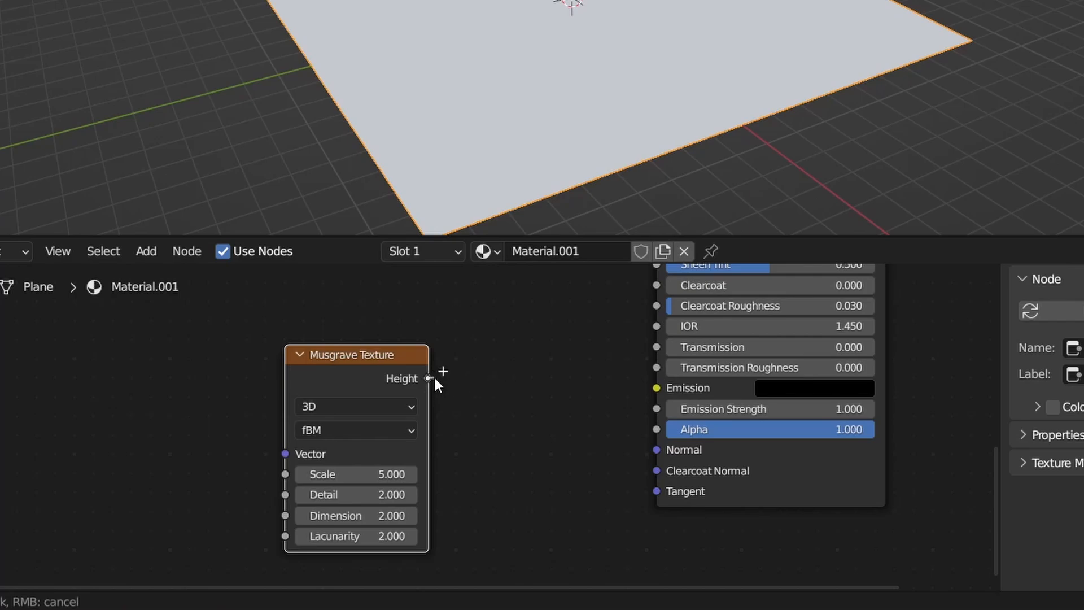
# Feed the Musgrave Height output into a new Bump node
pyautogui.moveTo(429, 379); pyautogui.dragTo(520, 381)
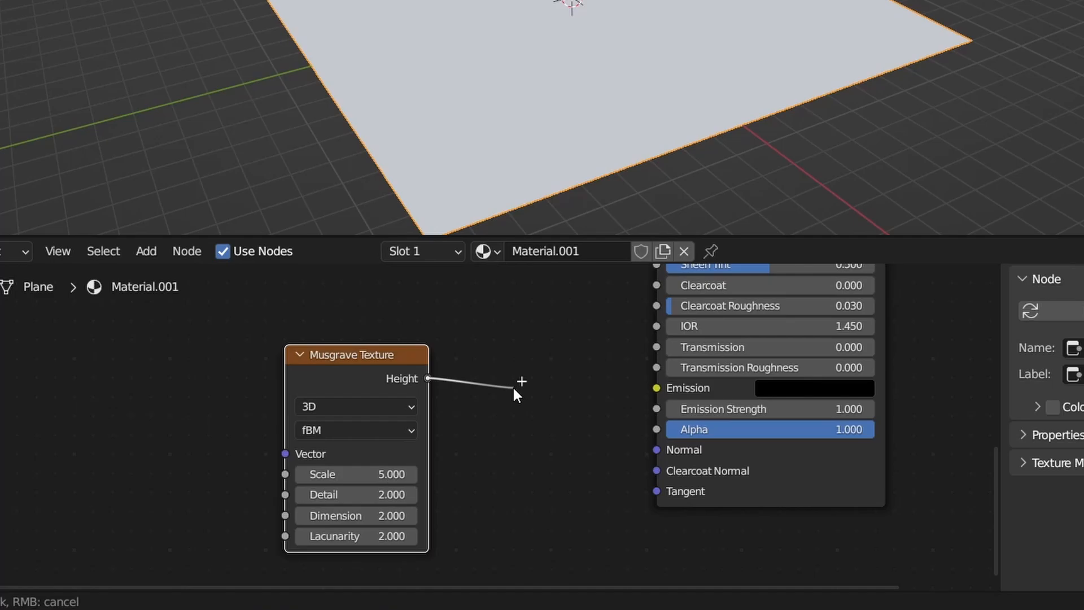
pyautogui.click(521, 380)
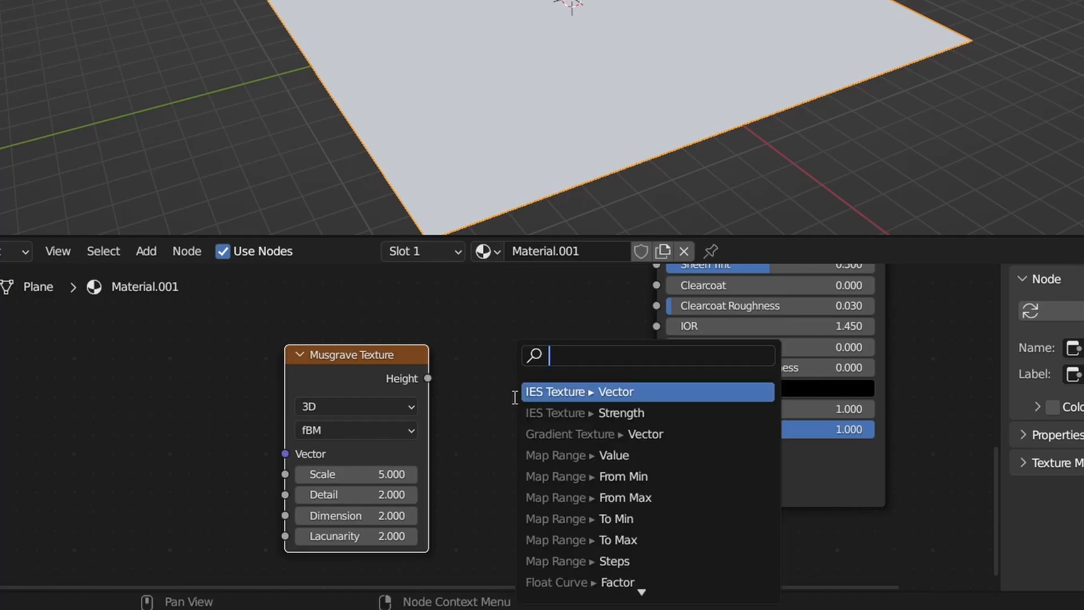
pyautogui.moveTo(491, 389)
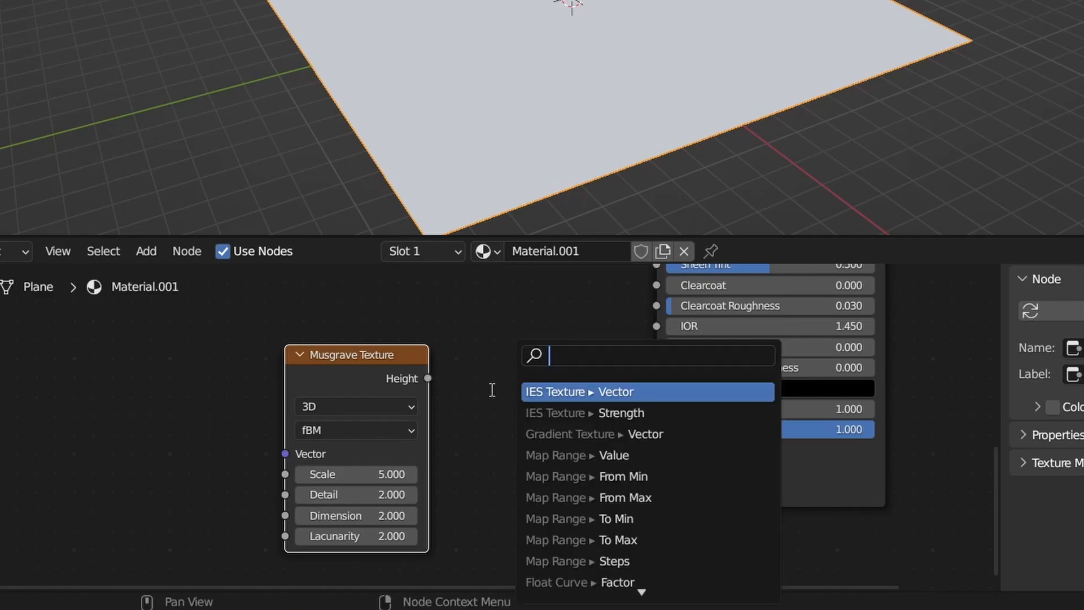
pyautogui.write('bump')
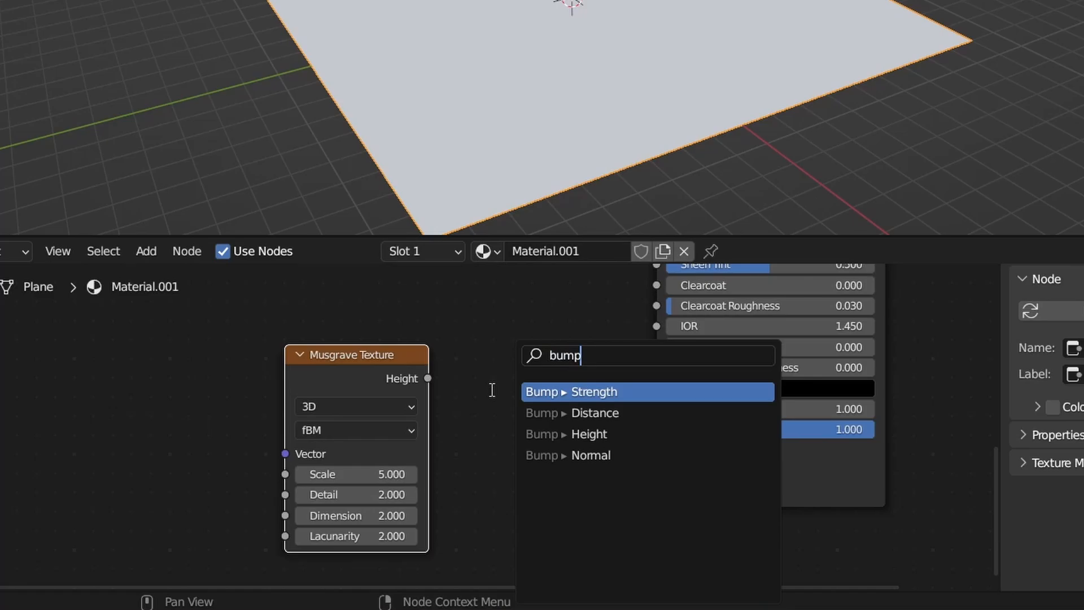
pyautogui.click(571, 392)
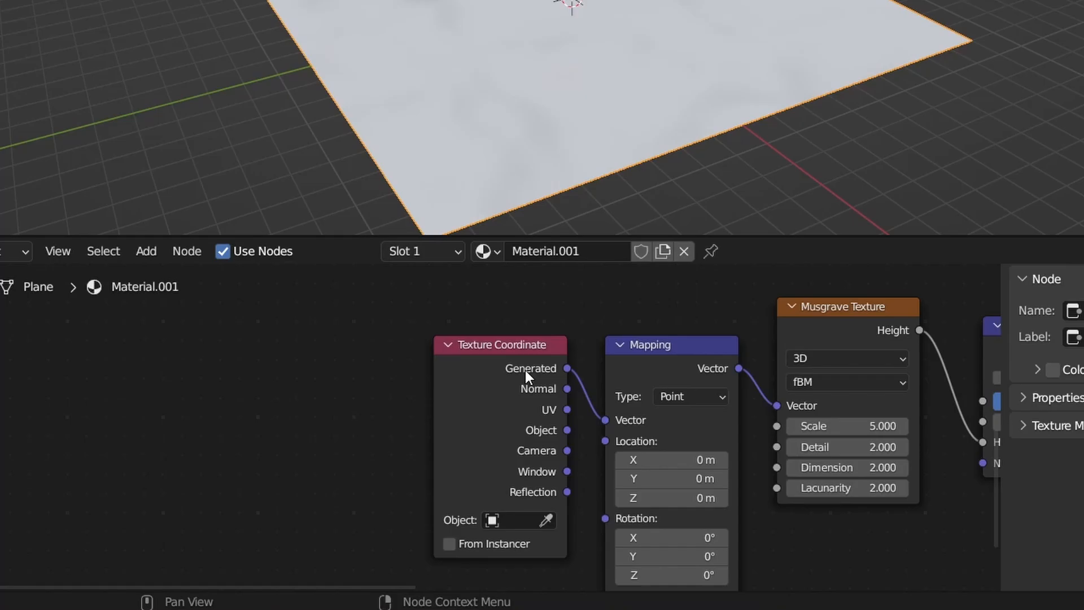
pyautogui.moveTo(562, 371)
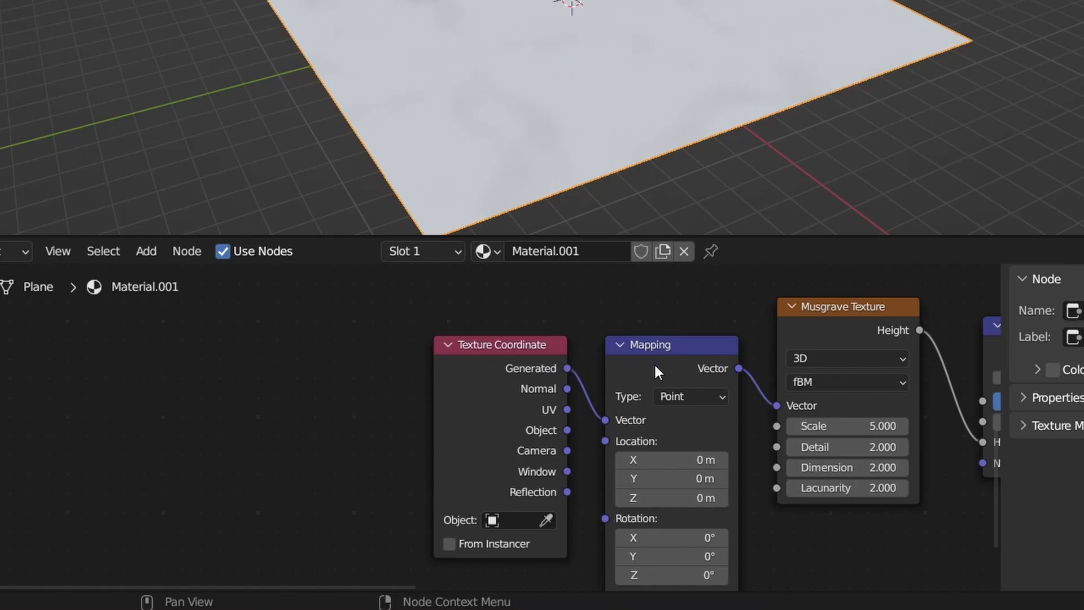
# Reposition the Mapping node, raise Musgrave Detail to 15 and set Metallic to 1.0
pyautogui.moveTo(657, 374); pyautogui.dragTo(429, 346)
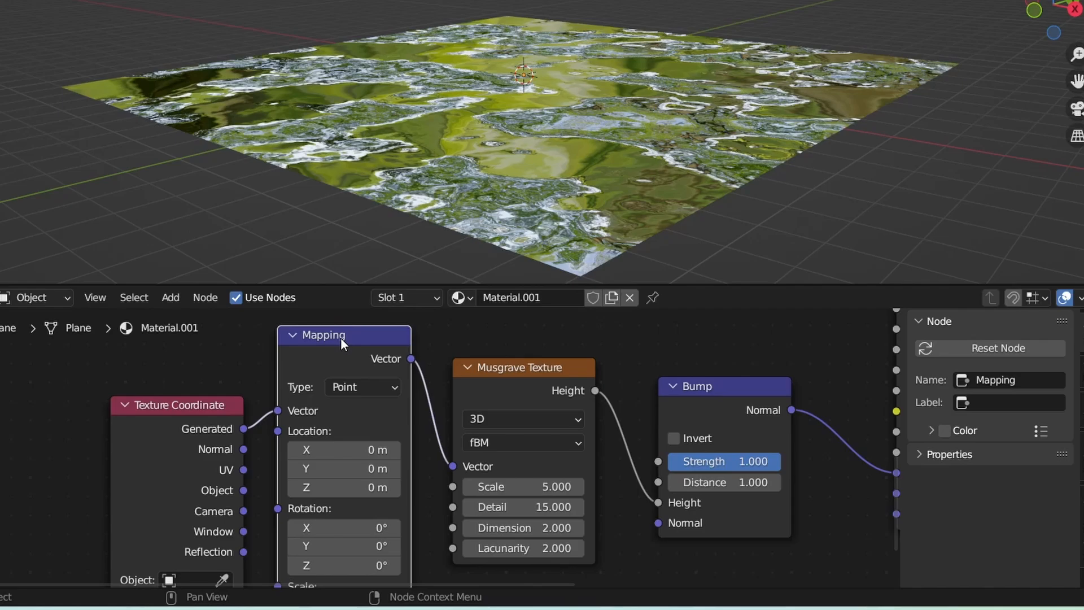
pyautogui.scroll(-3)
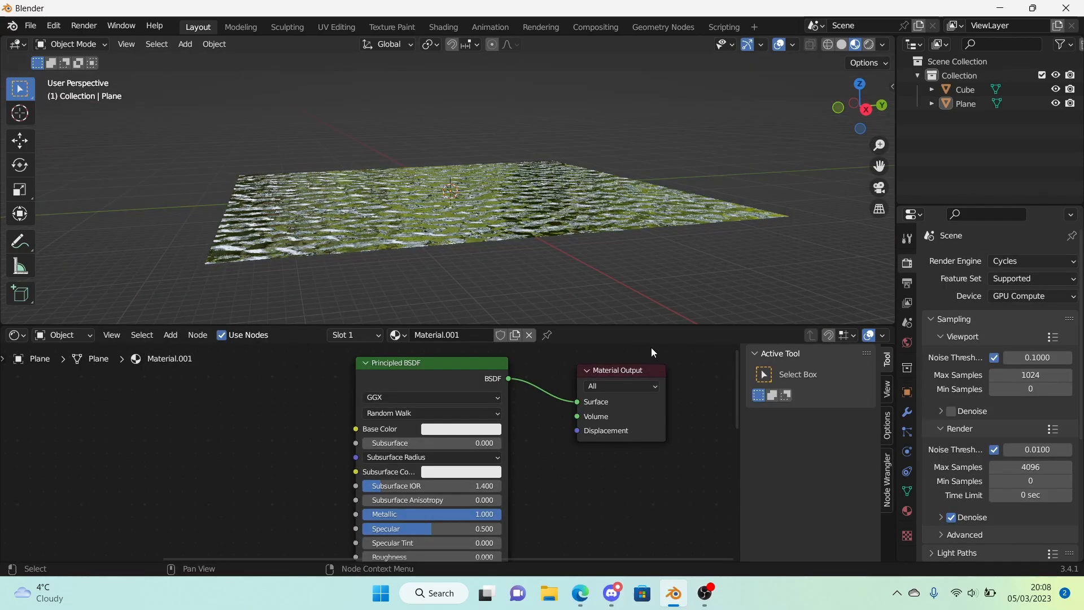
pyautogui.moveTo(453, 205)
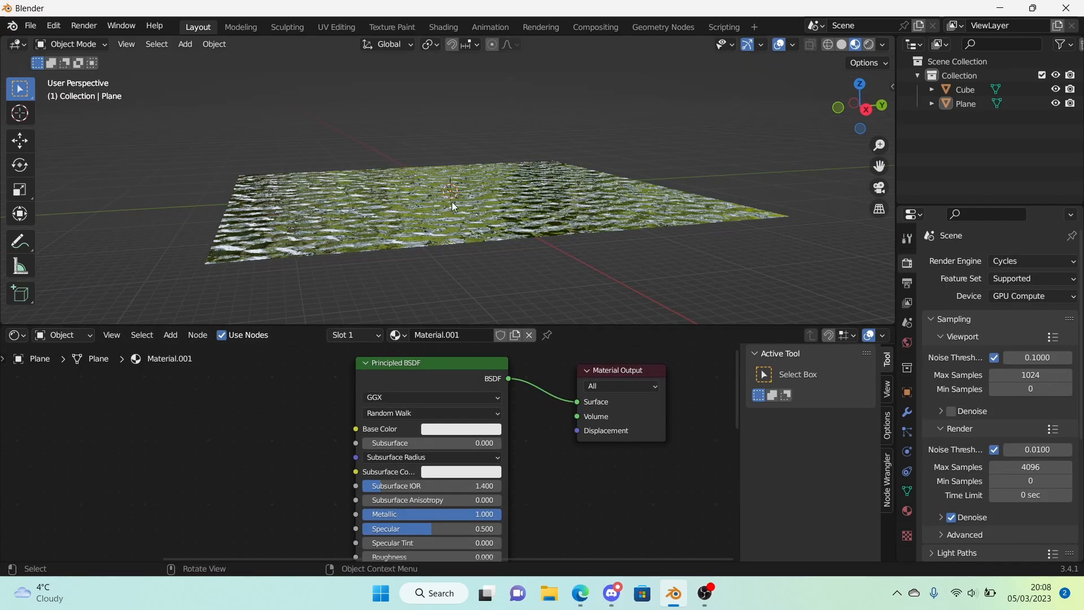
pyautogui.moveTo(404, 192)
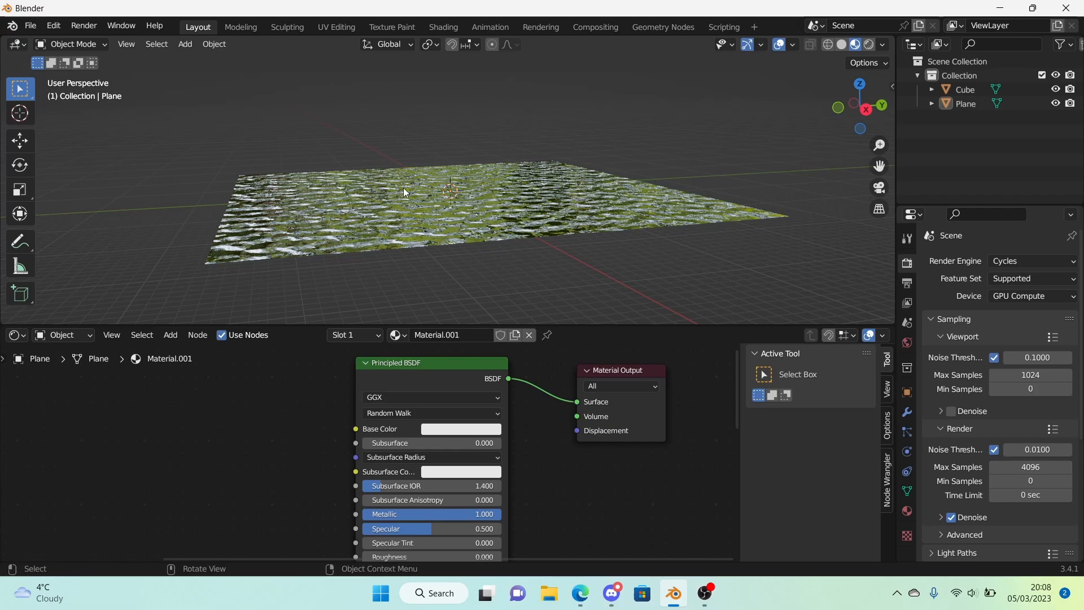
pyautogui.moveTo(404, 192)
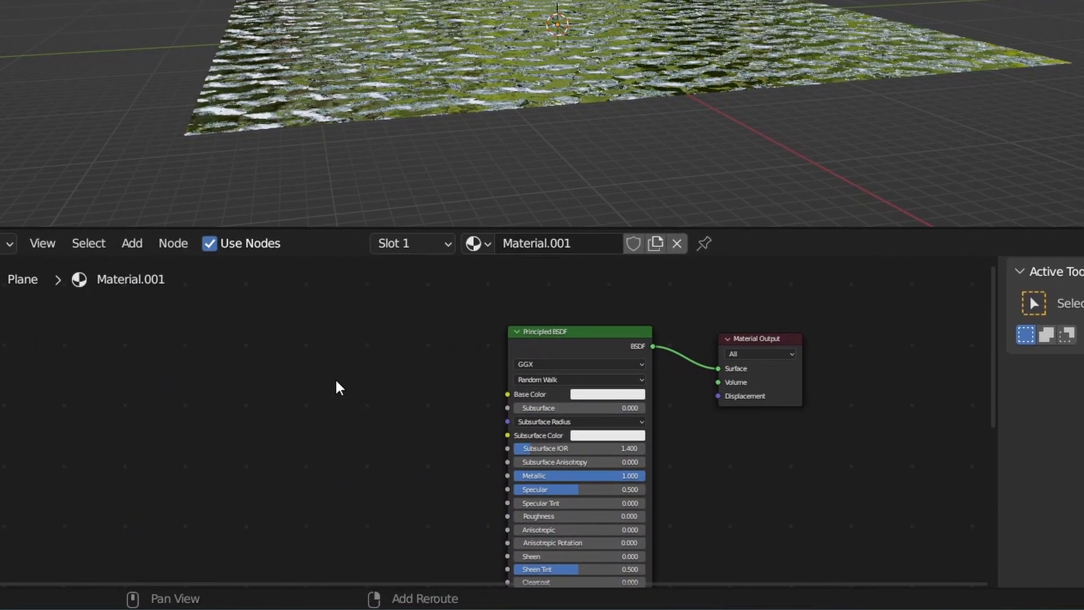
# Add a Transparent BSDF and a Mix Shader blending both BSDFs into the Material Output
pyautogui.write('trans')
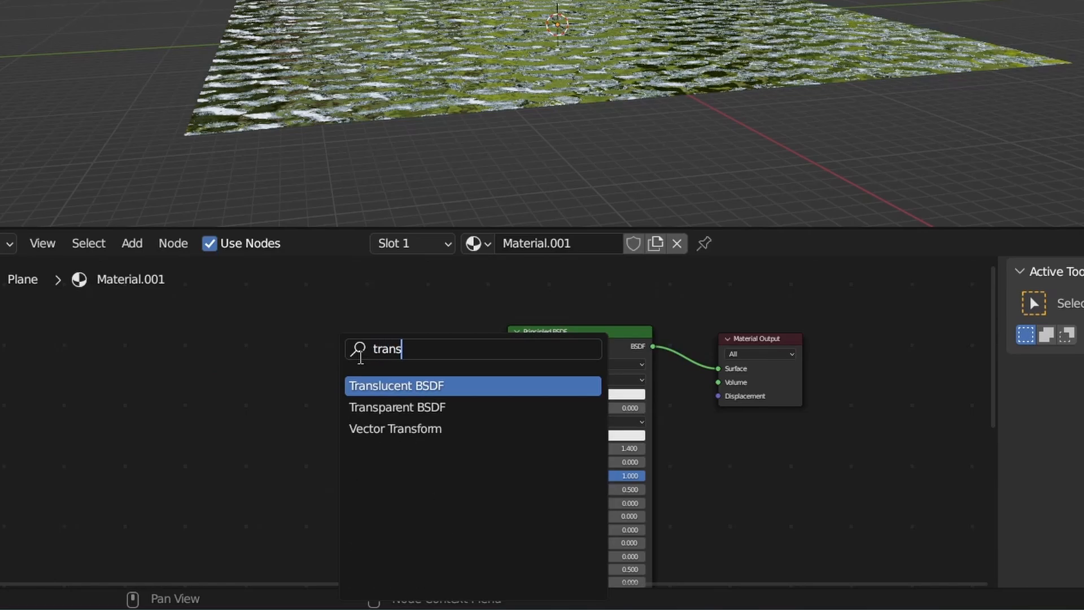
pyautogui.click(396, 407)
pyautogui.write('mix')
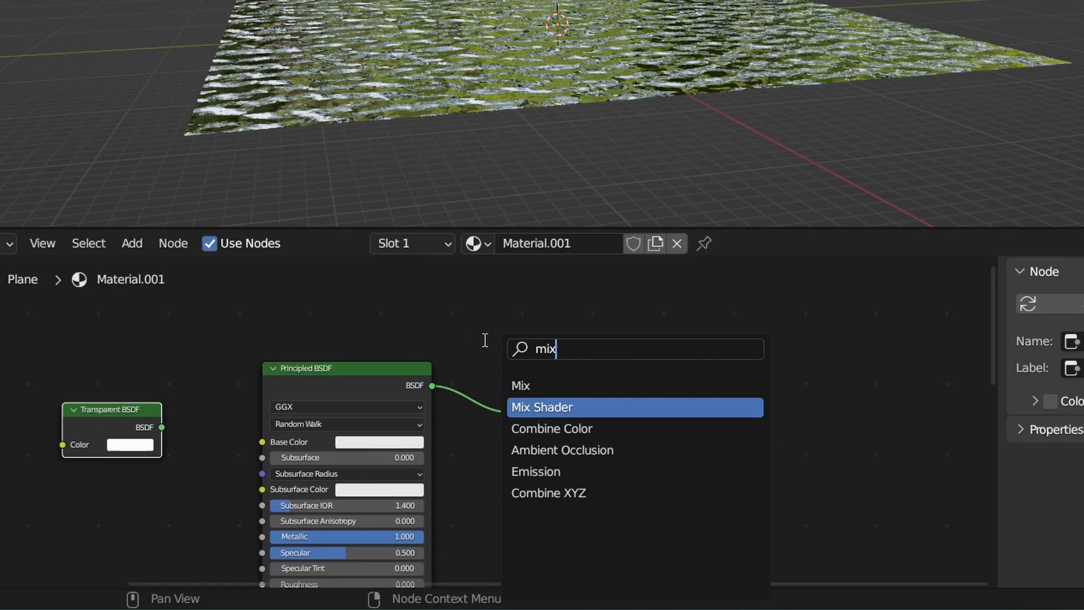
pyautogui.click(560, 406)
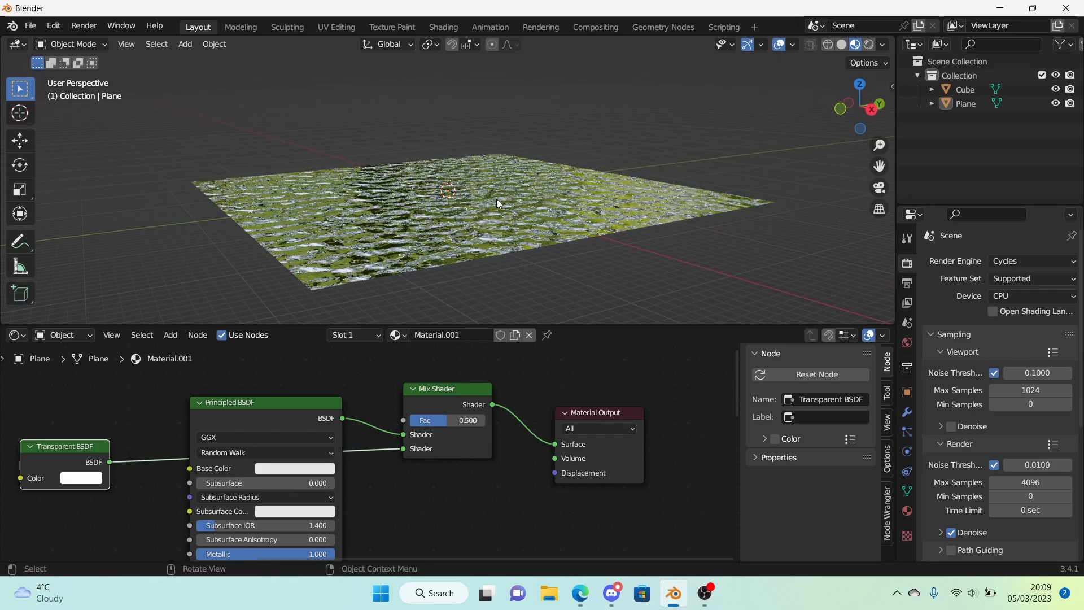
# Switch the viewport to Rendered shading with Cycles on GPU Compute and select the Mix Shader
pyautogui.press('z')
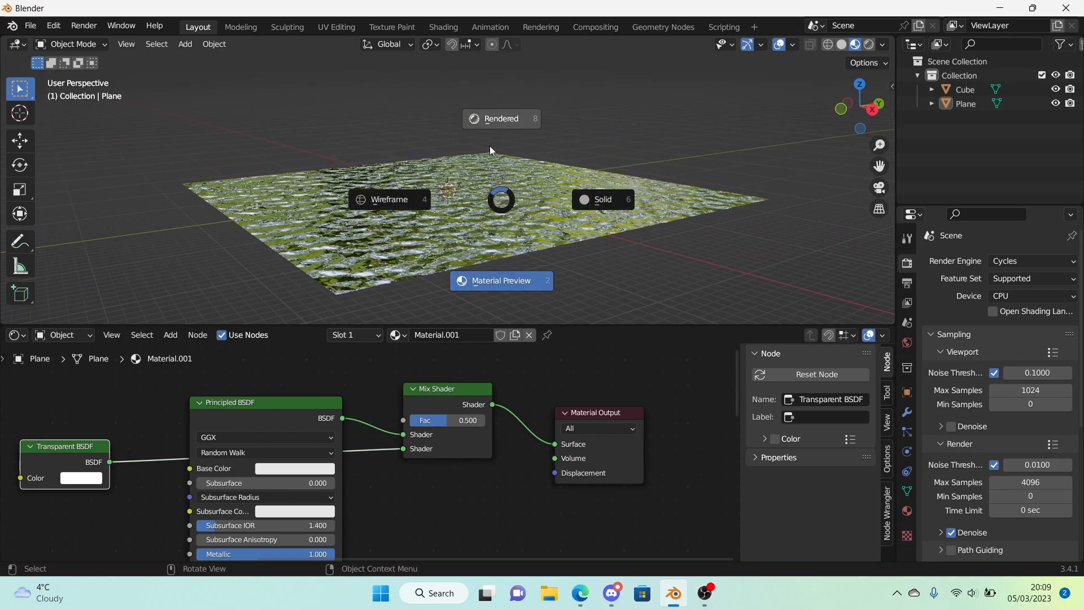
pyautogui.click(1029, 296)
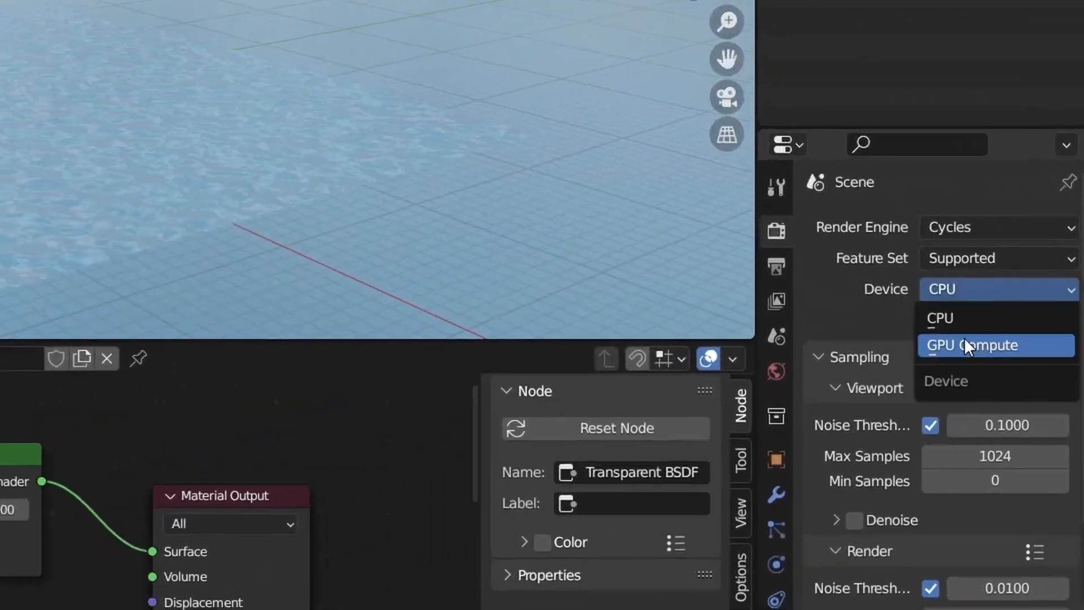
pyautogui.click(974, 346)
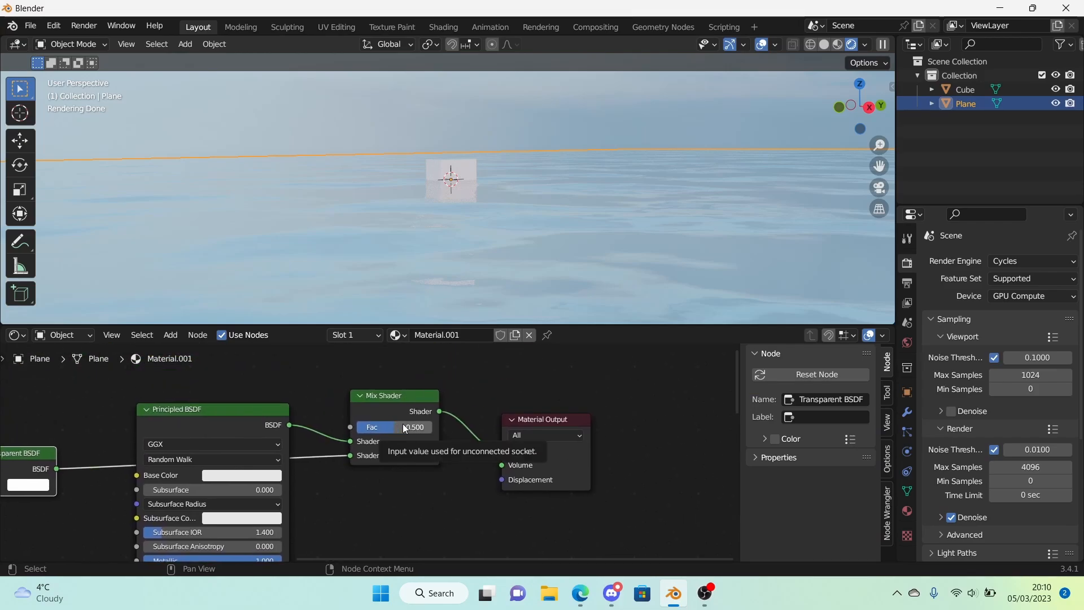
pyautogui.moveTo(473, 387)
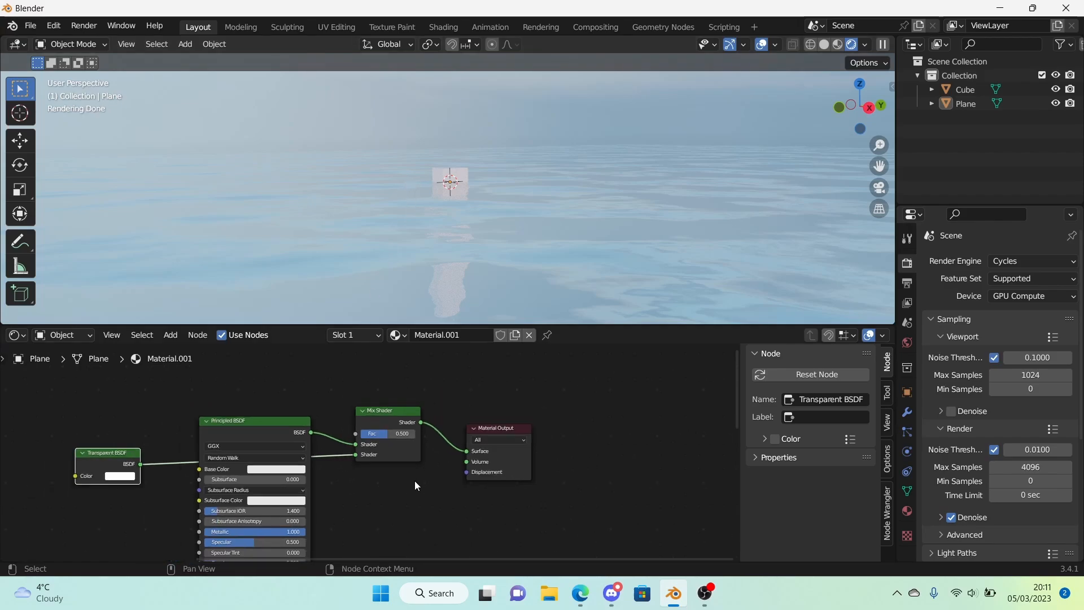
pyautogui.click(388, 404)
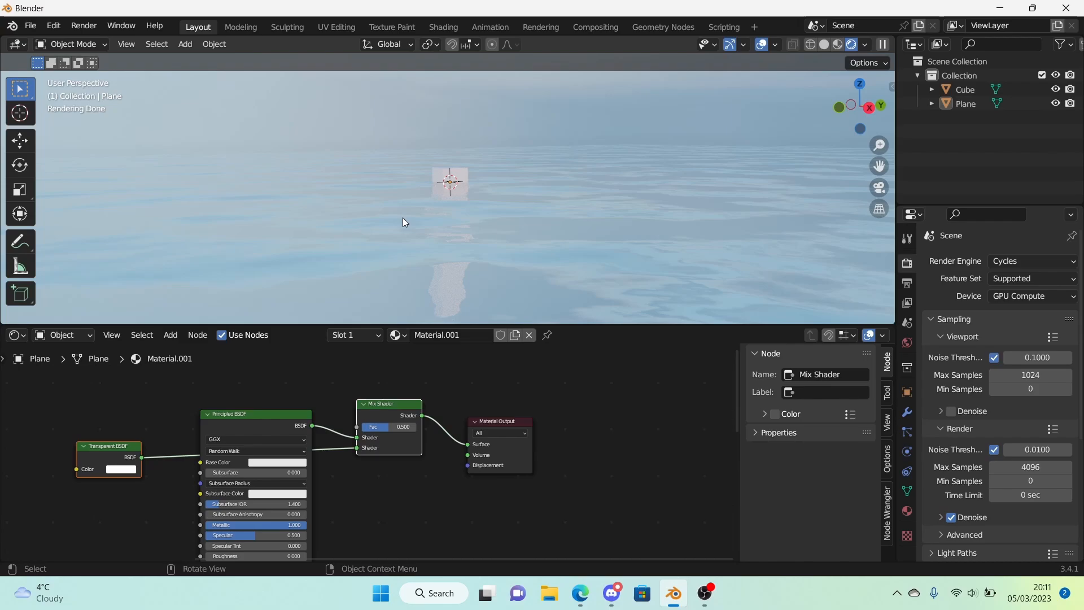
pyautogui.click(963, 103)
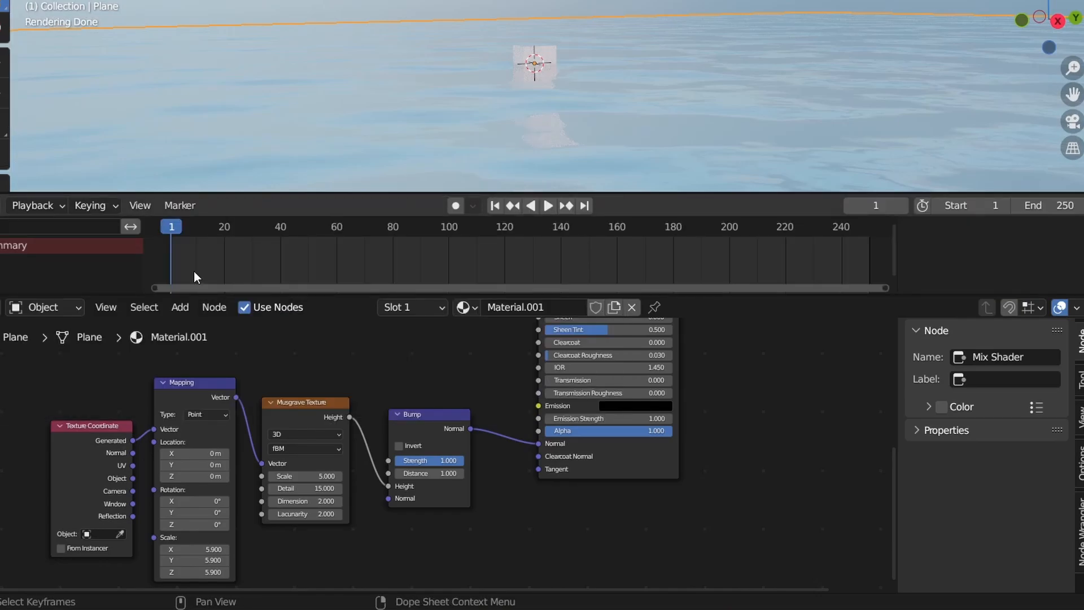
pyautogui.moveTo(155, 263)
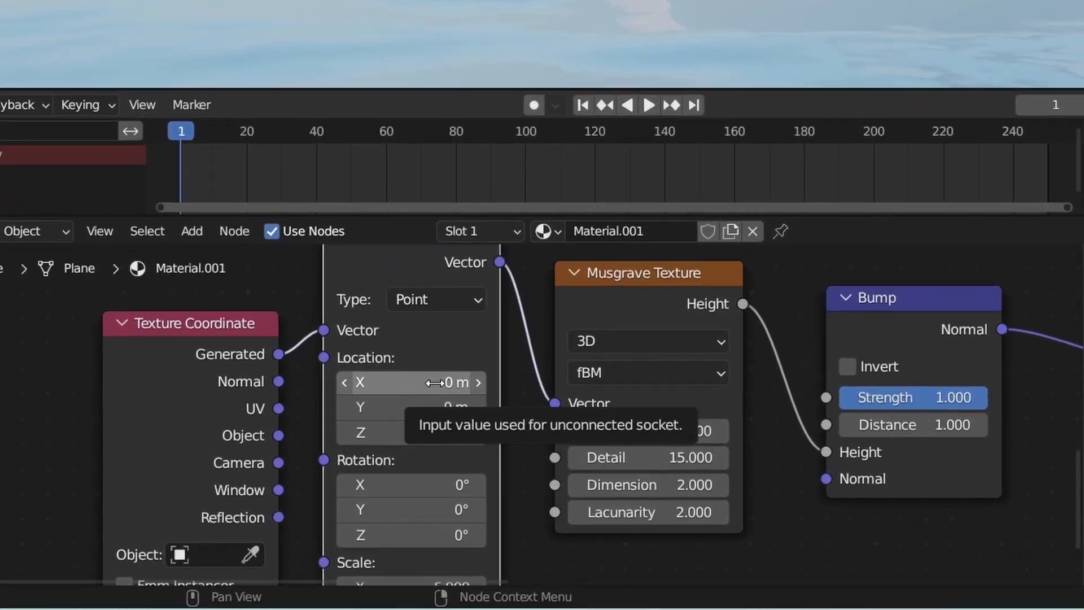
# Insert keyframes on the Mapping node's Location at frame 1 and expand its animation channels
pyautogui.rightClick(433, 383)
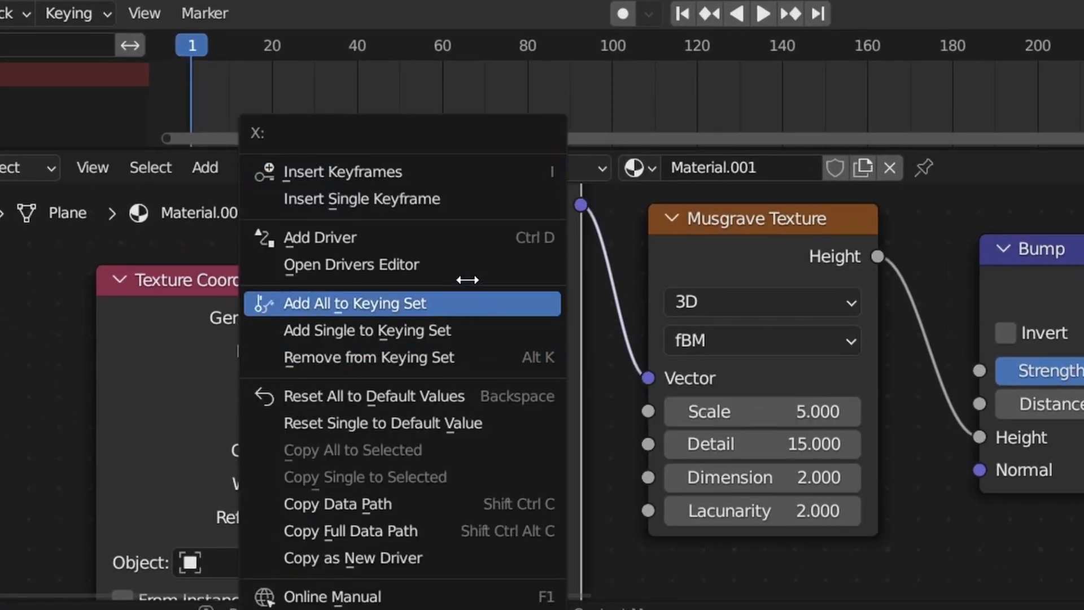
pyautogui.moveTo(366, 172)
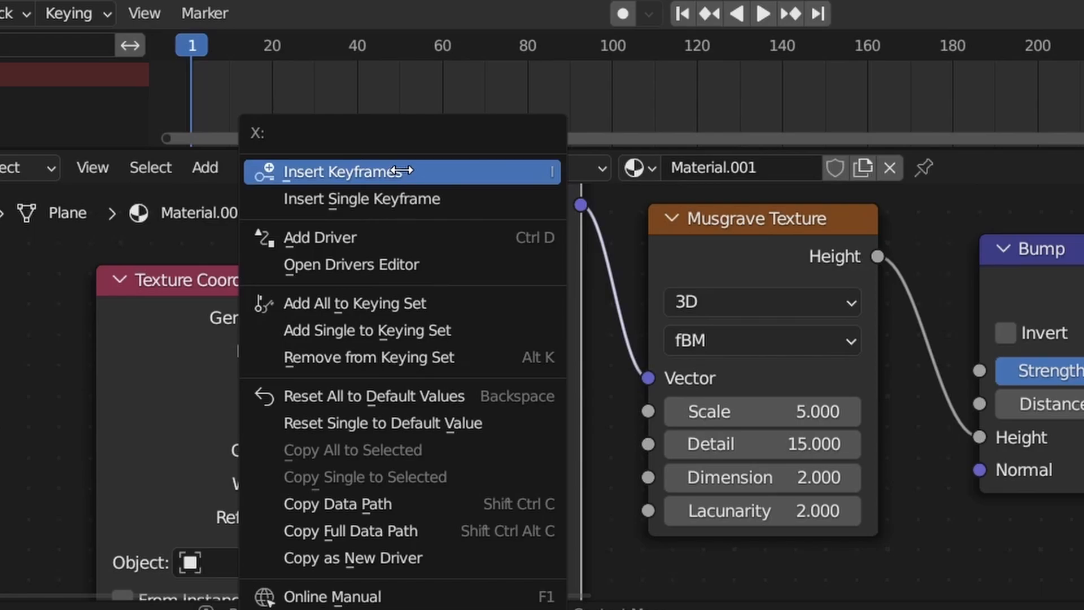
pyautogui.moveTo(361, 199)
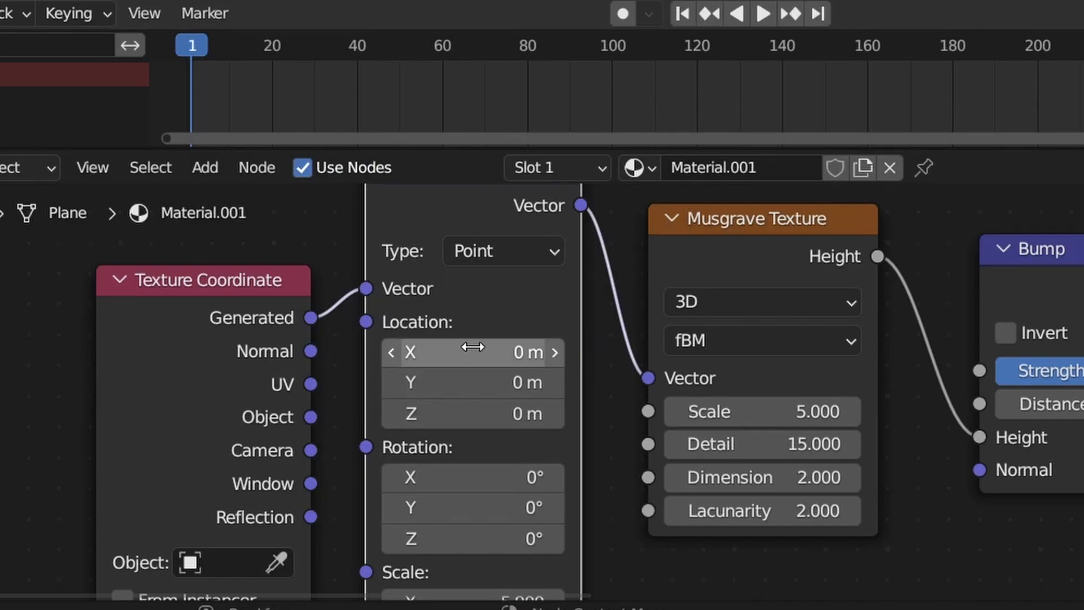
pyautogui.moveTo(647, 377)
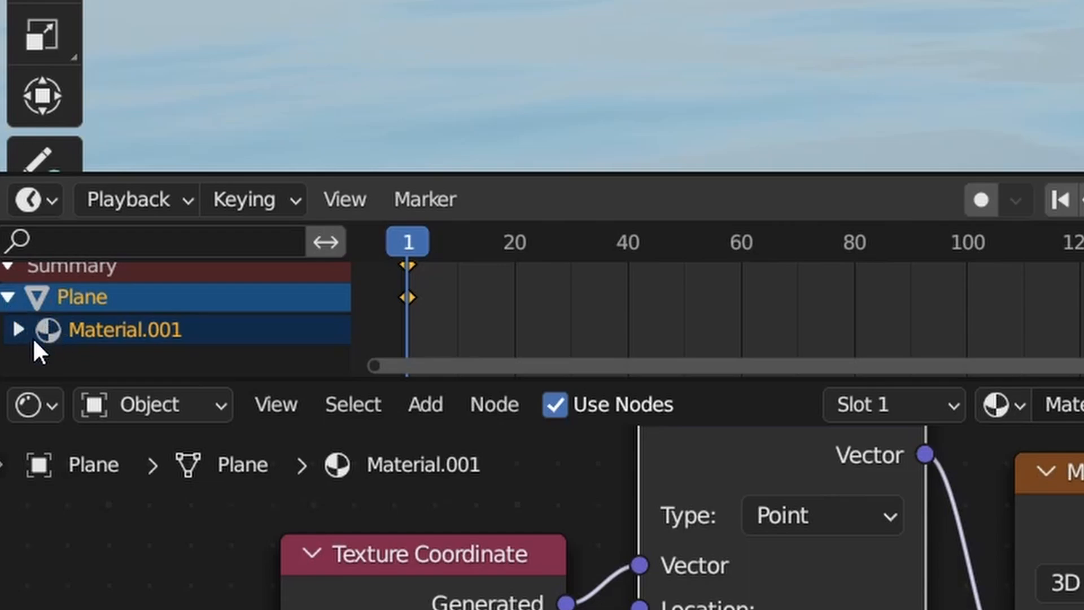
pyautogui.click(19, 329)
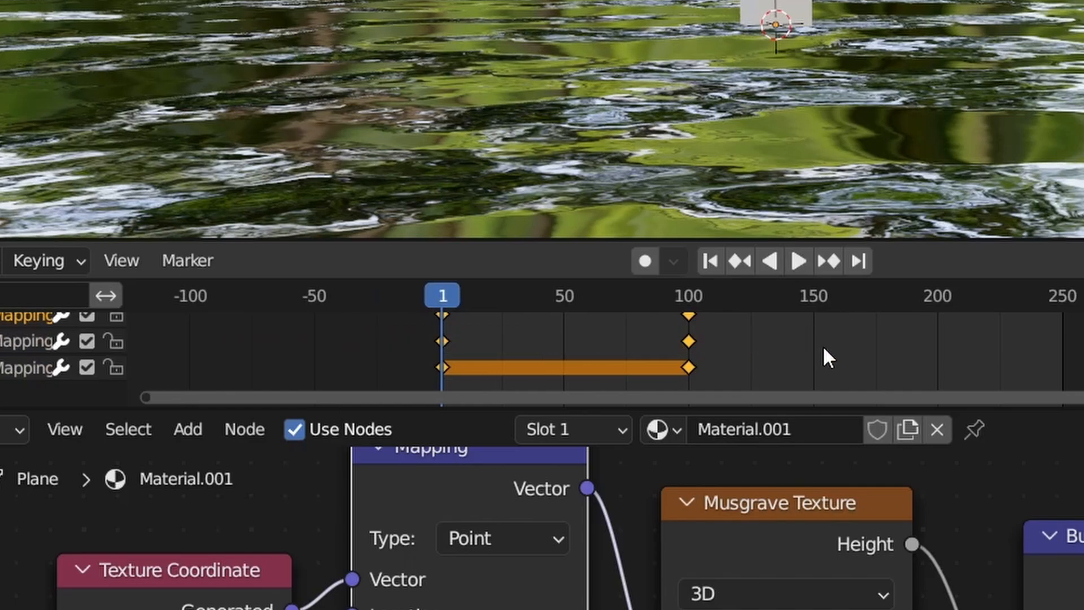
# Key a changed Mapping Location at frame 100, play the drift, then render the current frame with F12
pyautogui.rightClick(567, 339)
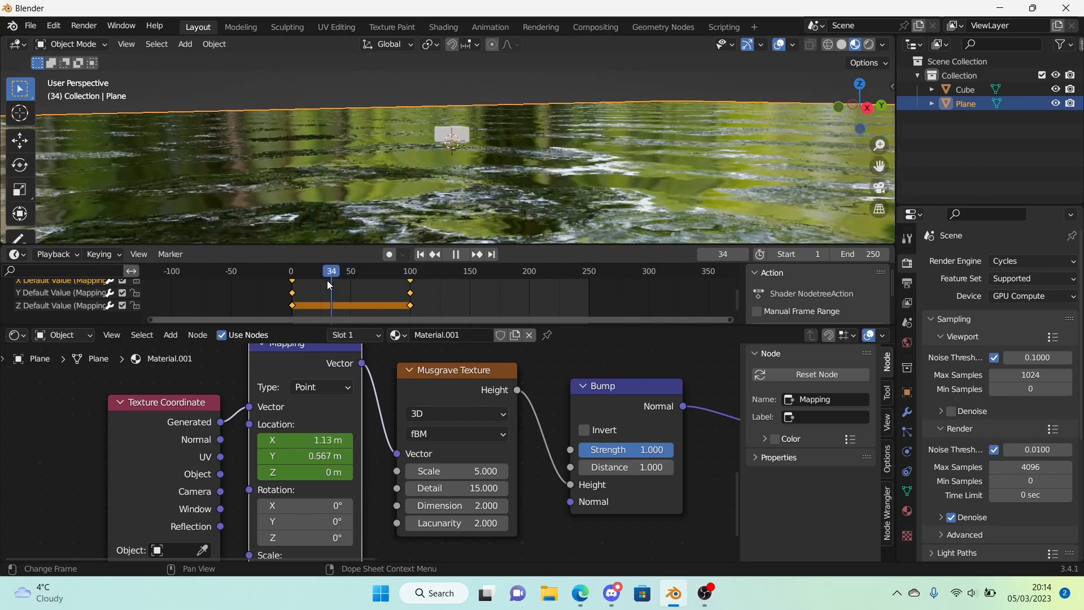
pyautogui.click(455, 254)
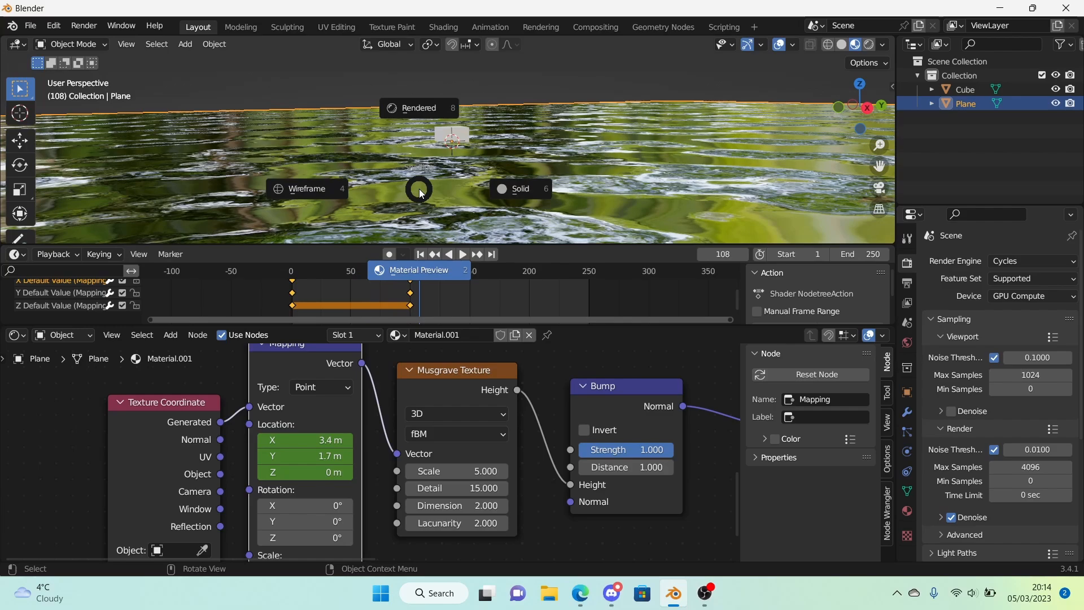
pyautogui.click(540, 26)
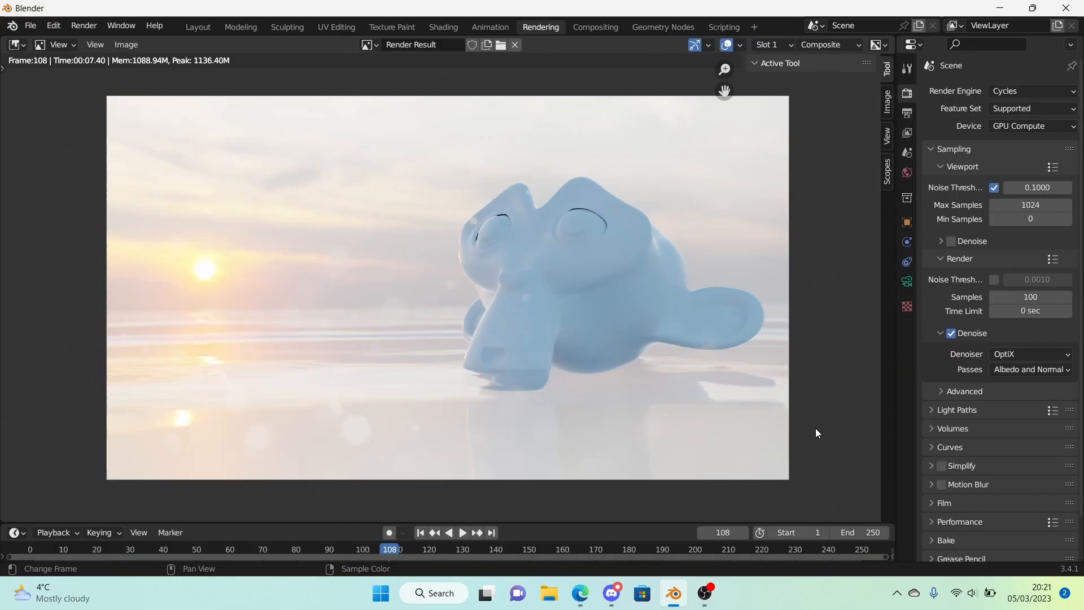